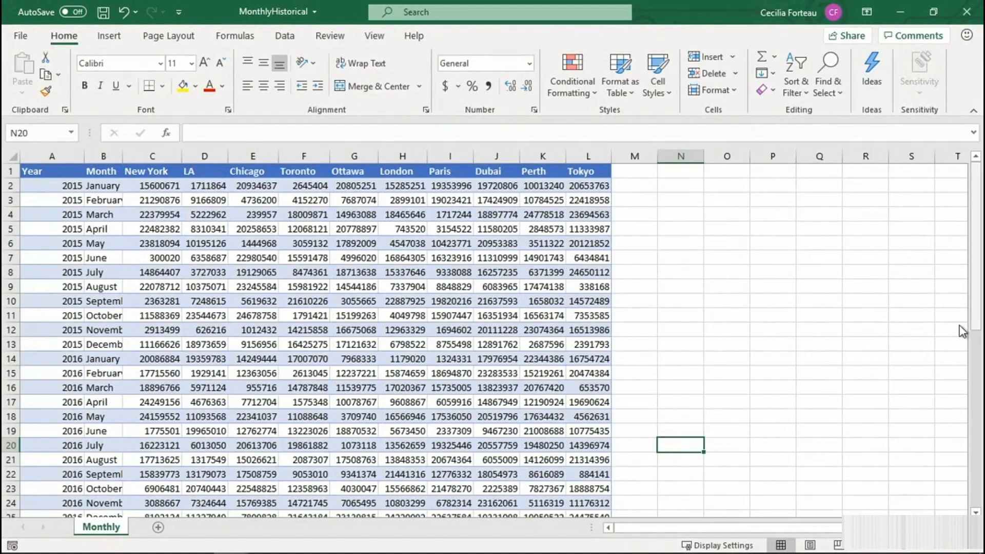
mouse_move(604, 243)
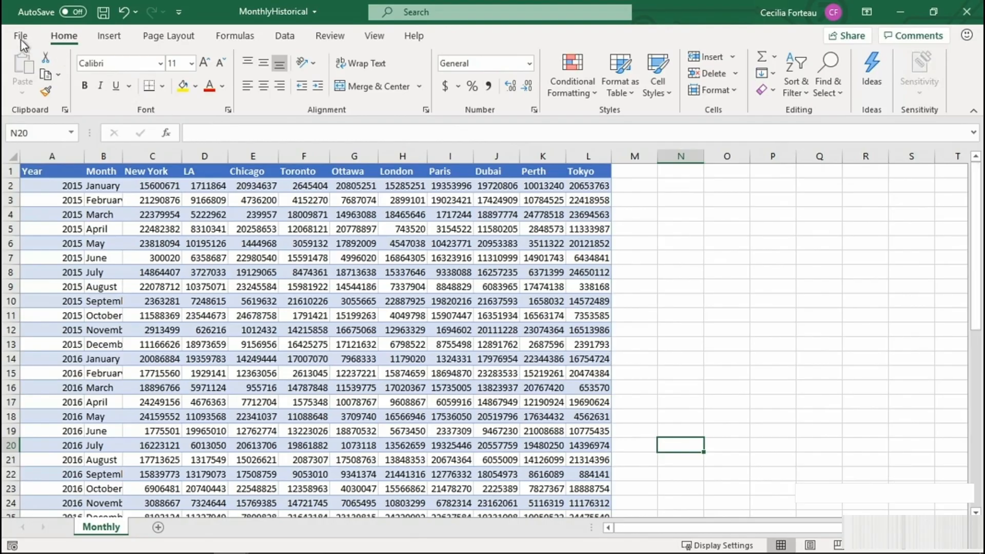
Step: Open the print preview and page through all four portrait pages of the city table
left_click(20, 36)
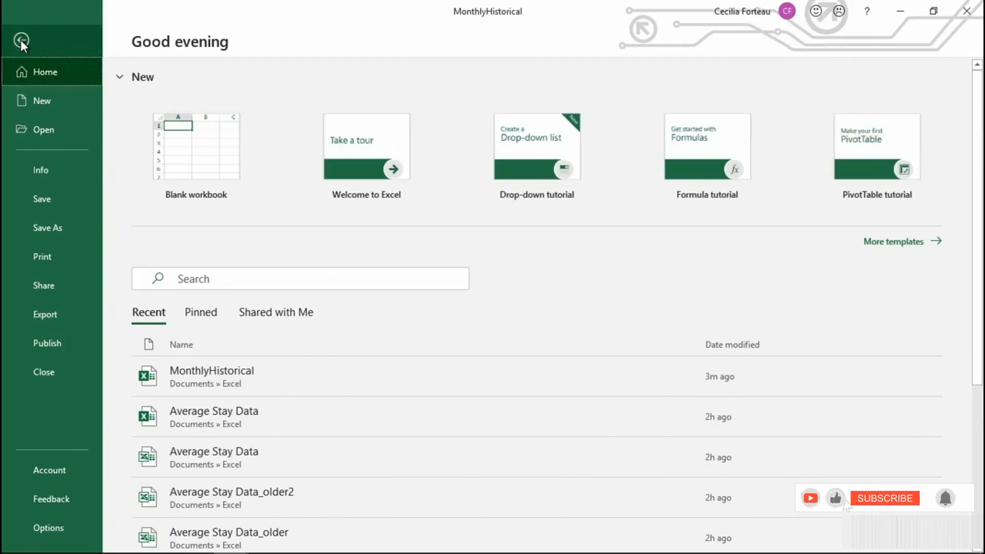
left_click(42, 256)
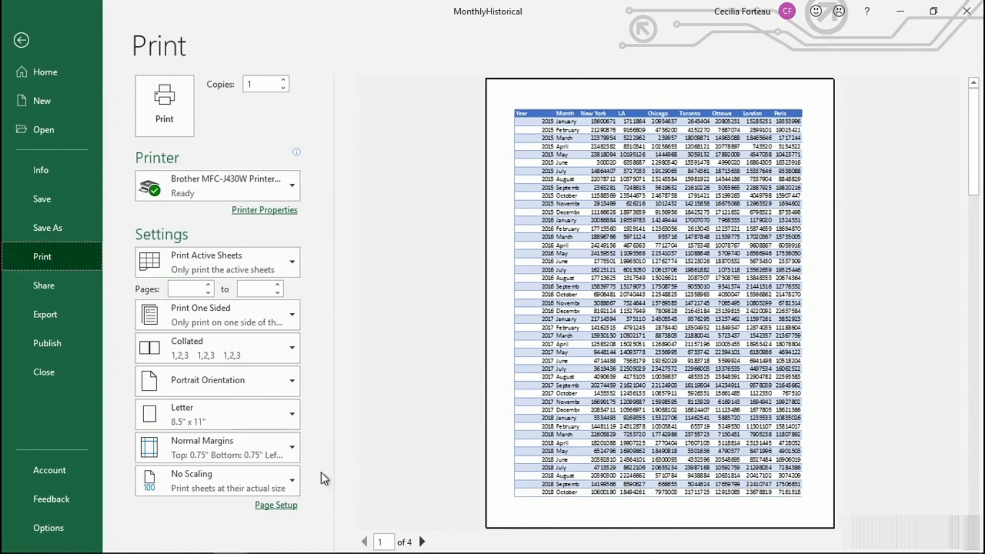
mouse_move(418, 527)
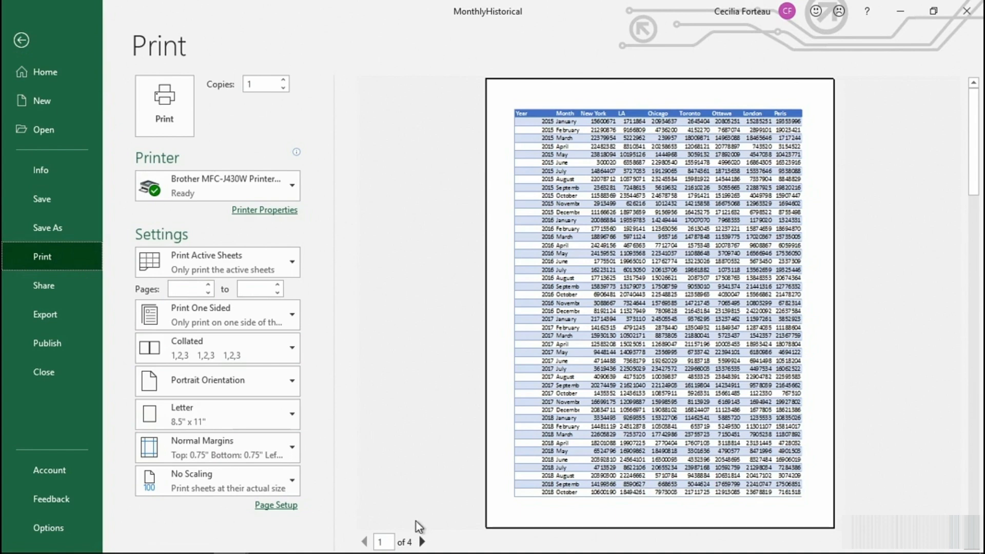
mouse_move(499, 466)
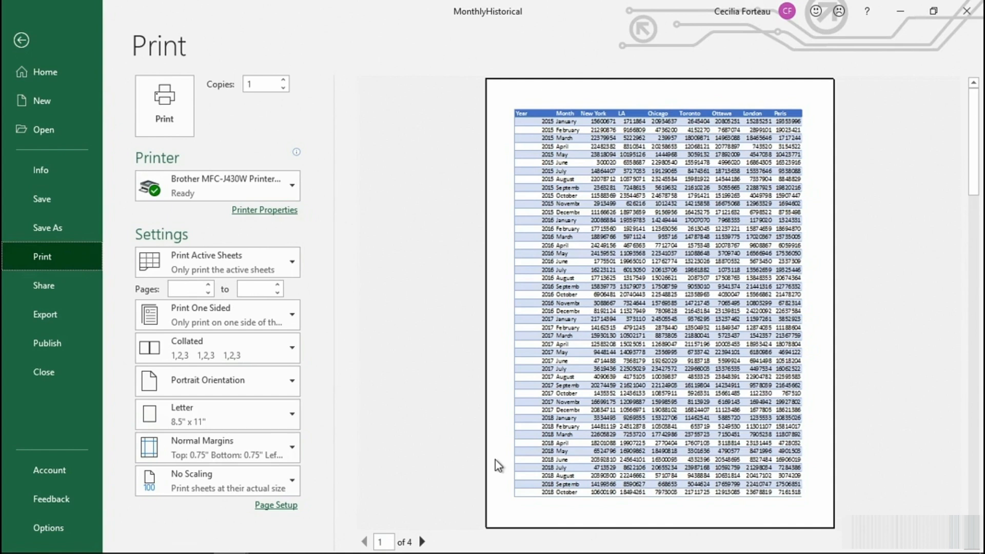
mouse_move(448, 548)
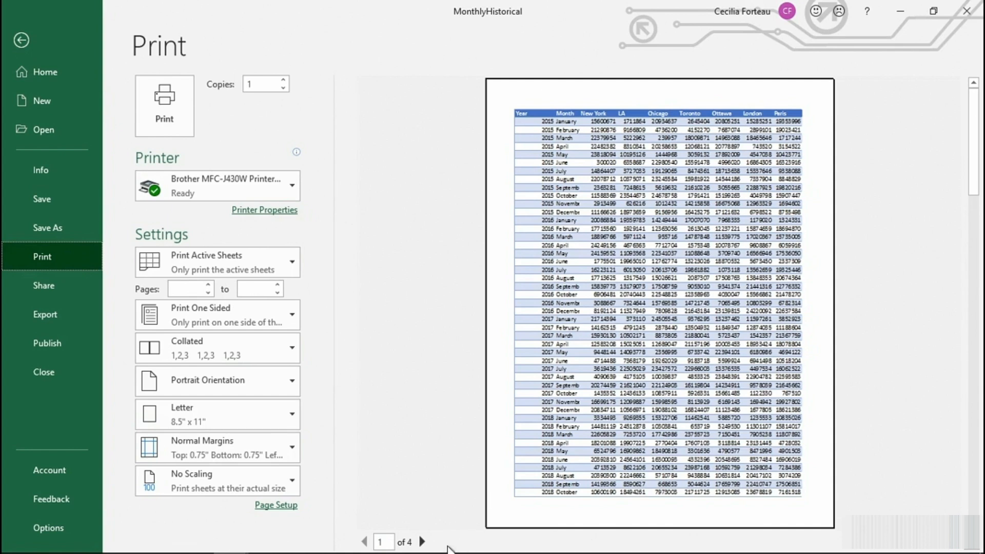
left_click(422, 542)
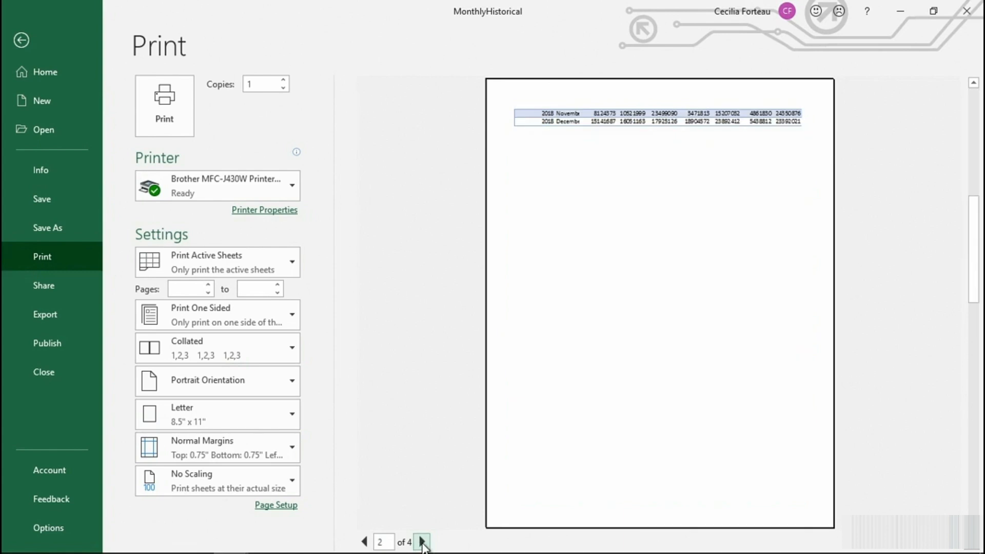
left_click(421, 543)
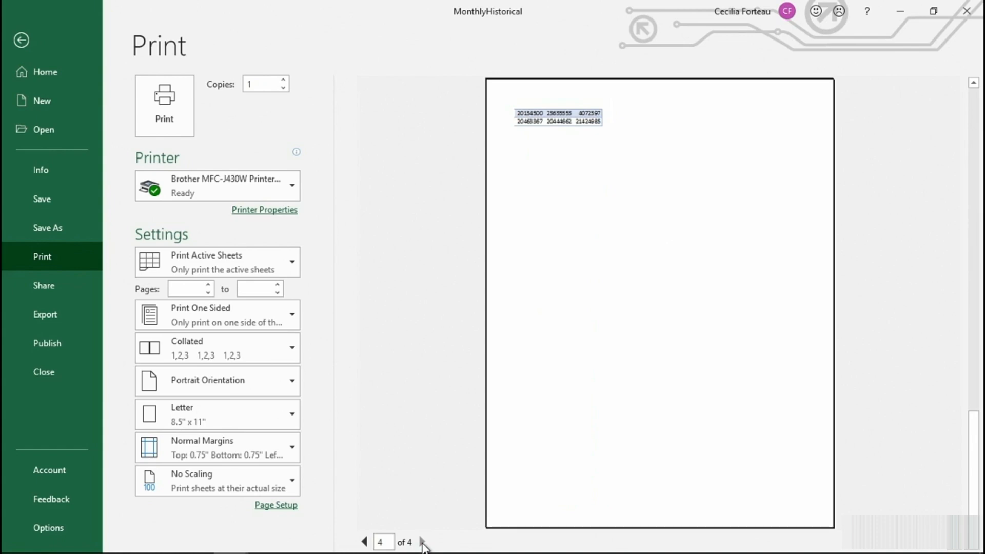
Step: Set Landscape orientation and Fit All Columns on One Page scaling, giving two pages
left_click(364, 541)
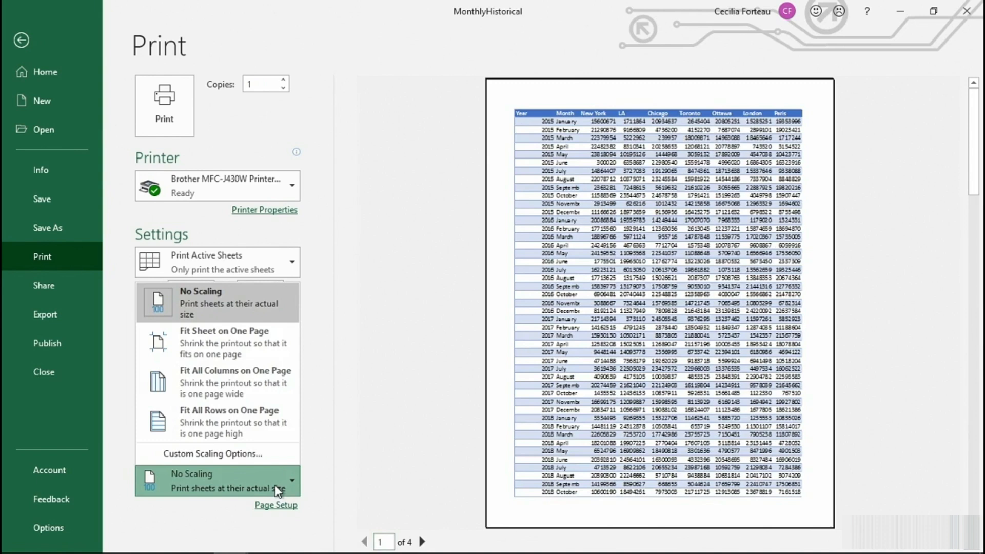
mouse_move(242, 342)
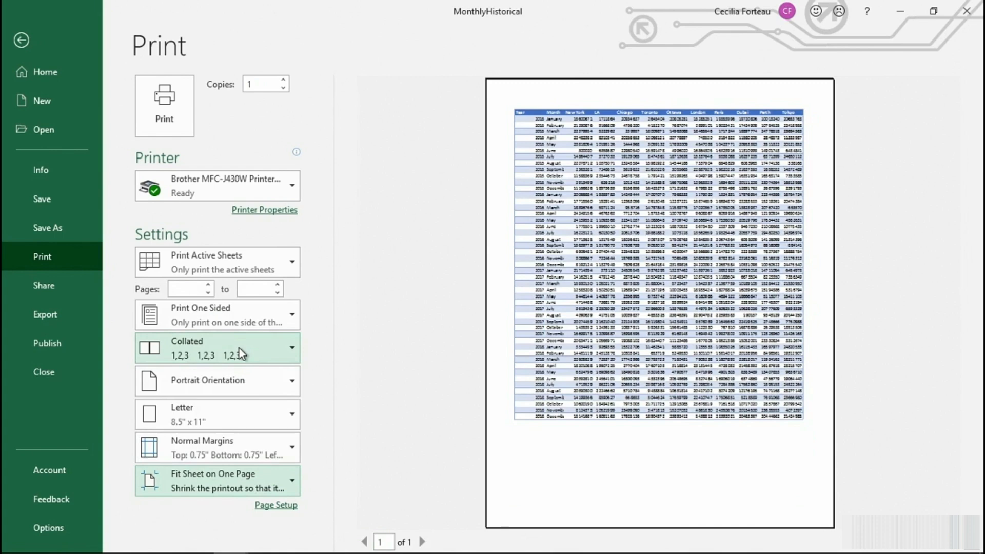
left_click(216, 380)
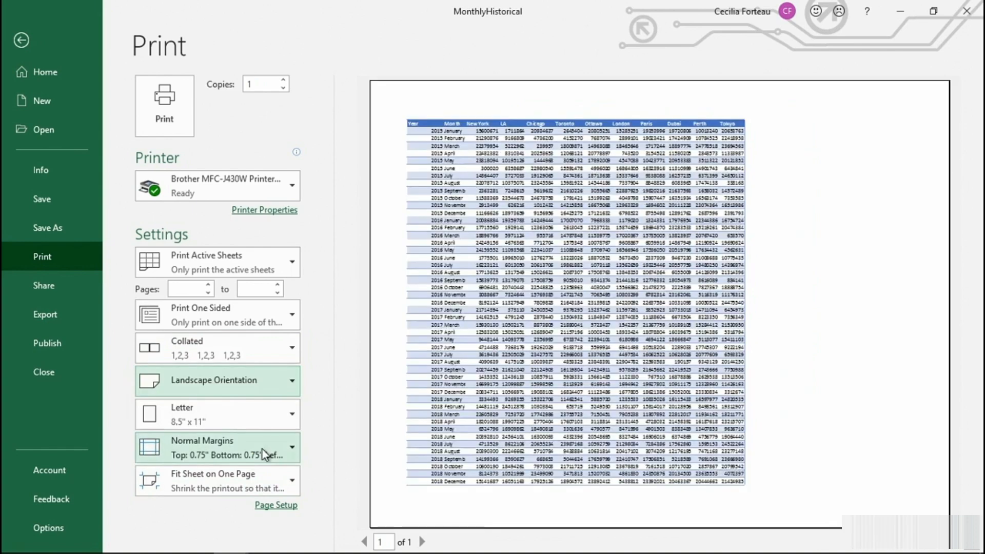
mouse_move(267, 450)
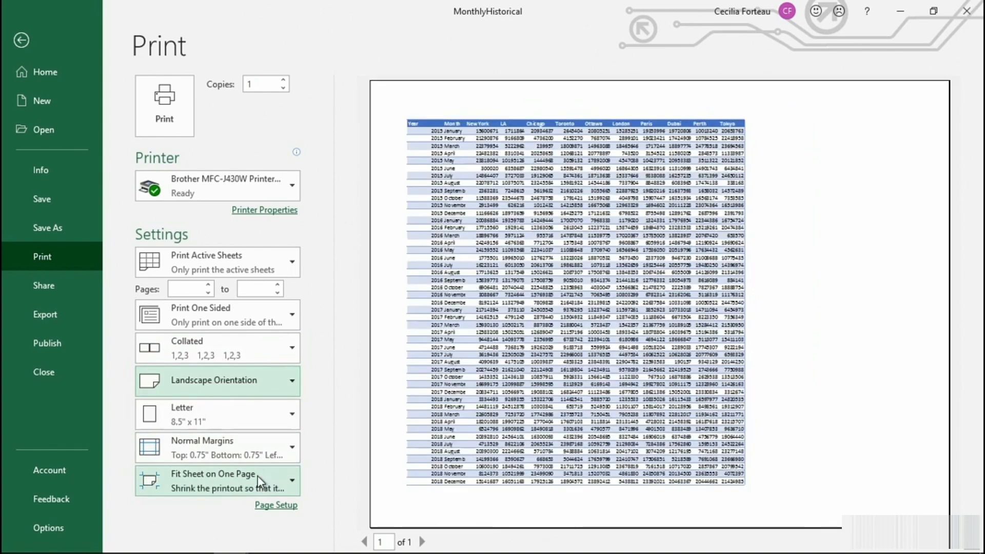
left_click(217, 480)
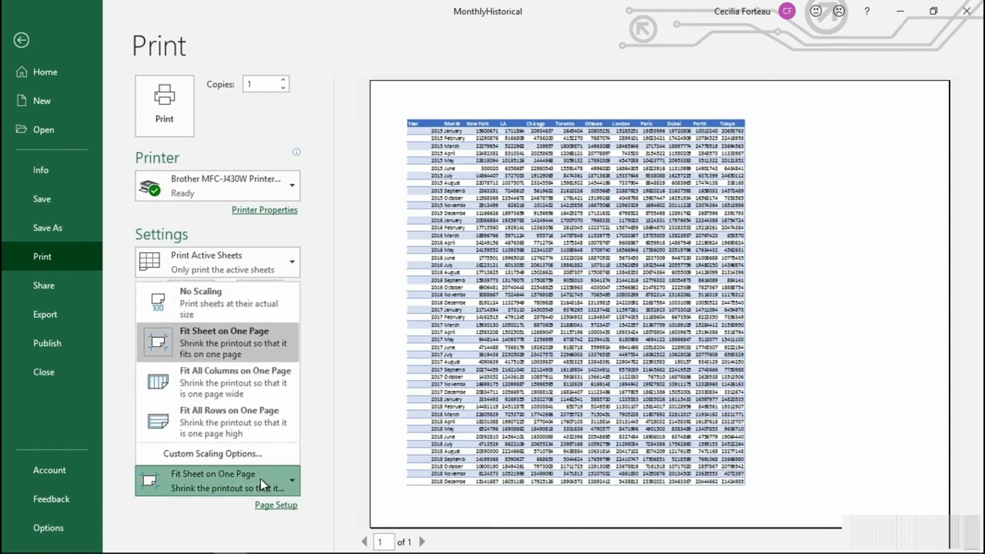
mouse_move(263, 461)
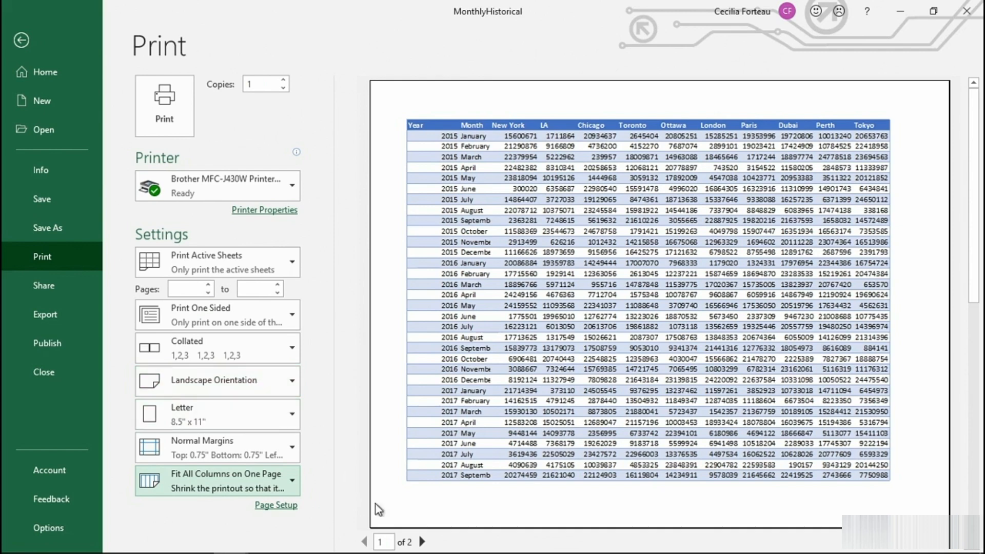
left_click(422, 542)
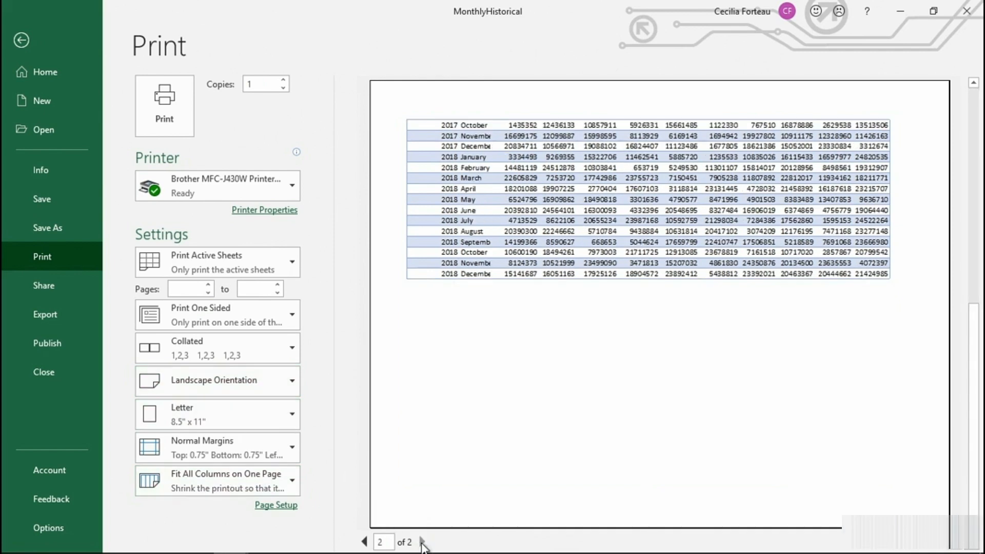
left_click(364, 541)
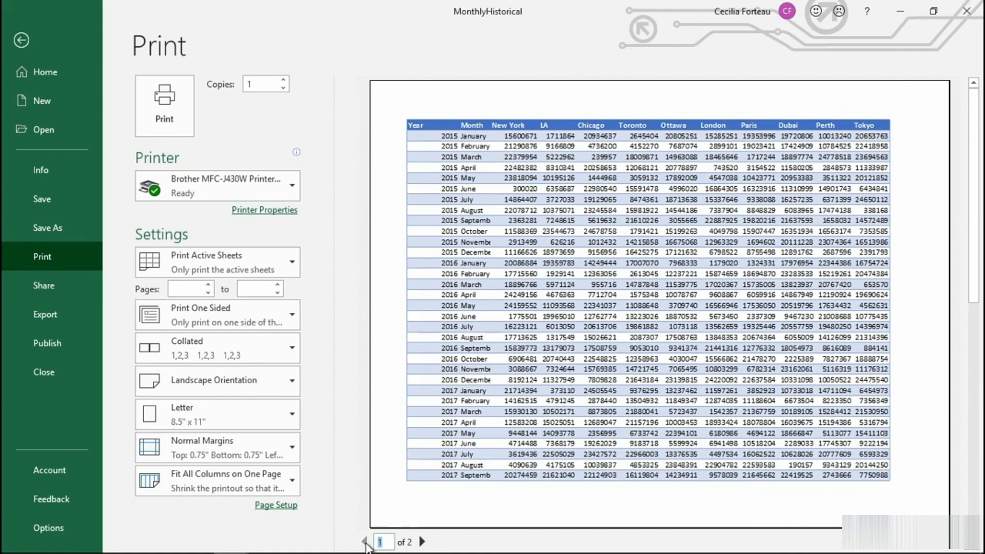
mouse_move(455, 444)
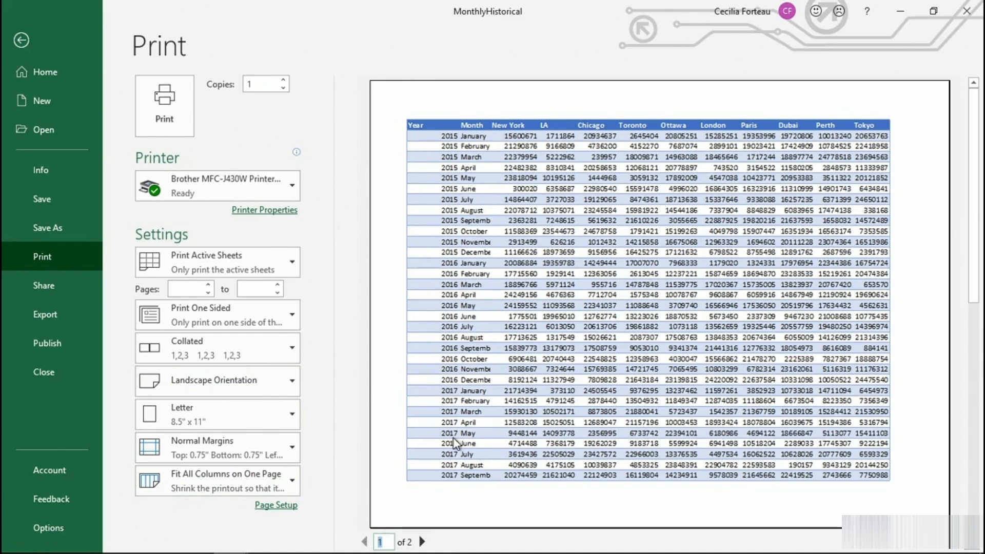
mouse_move(486, 275)
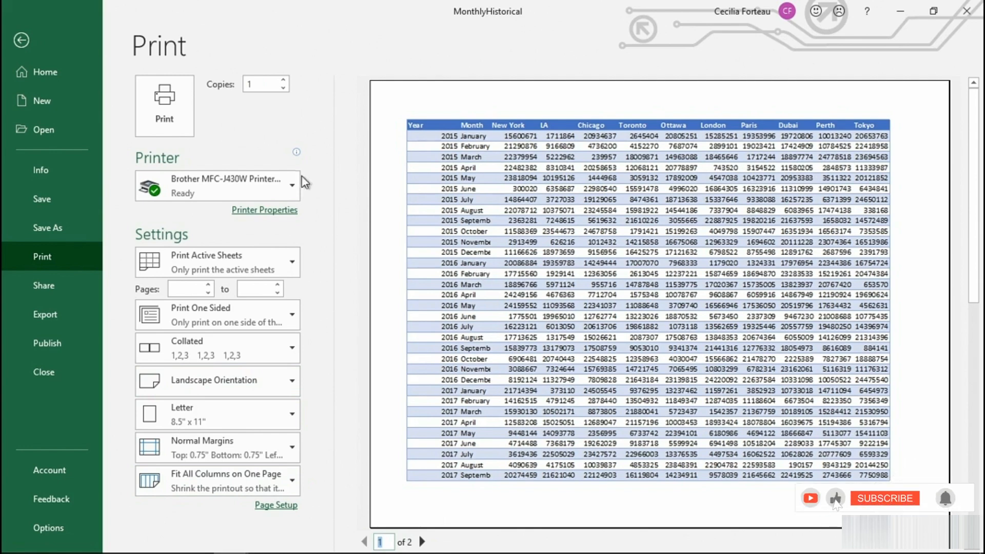
Step: Return to the Monthly sheet and widen the Month column so full month names show
left_click(21, 40)
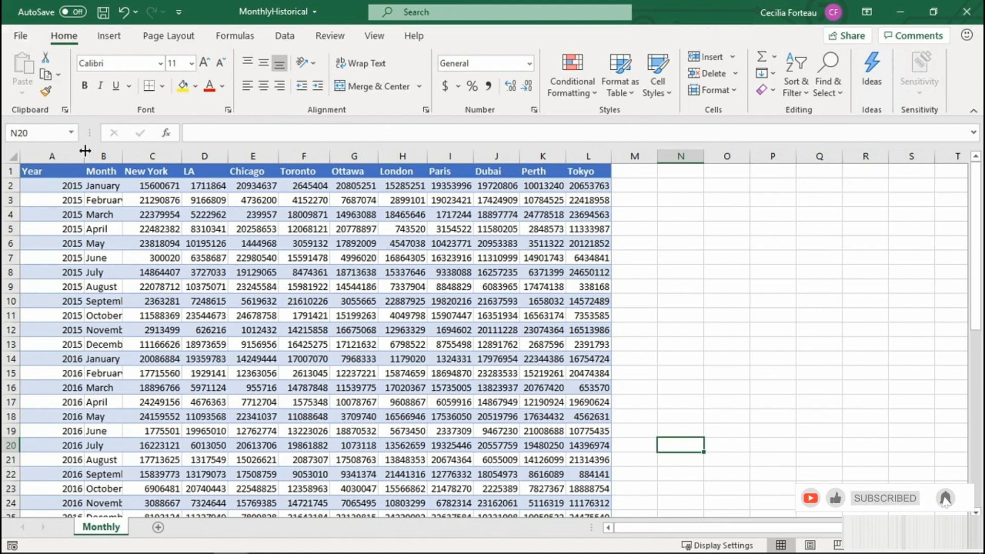
mouse_move(125, 160)
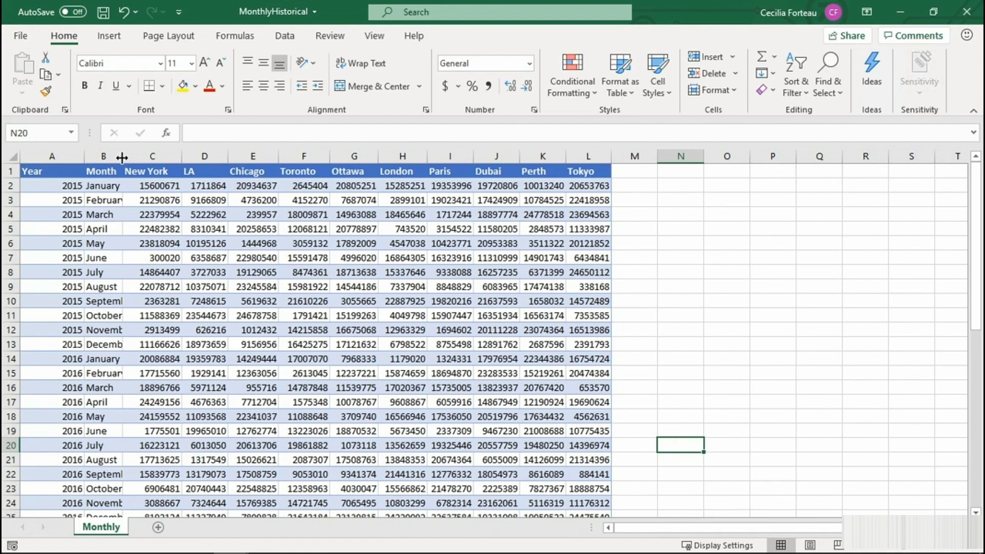
left_click_drag(122, 156, 132, 156)
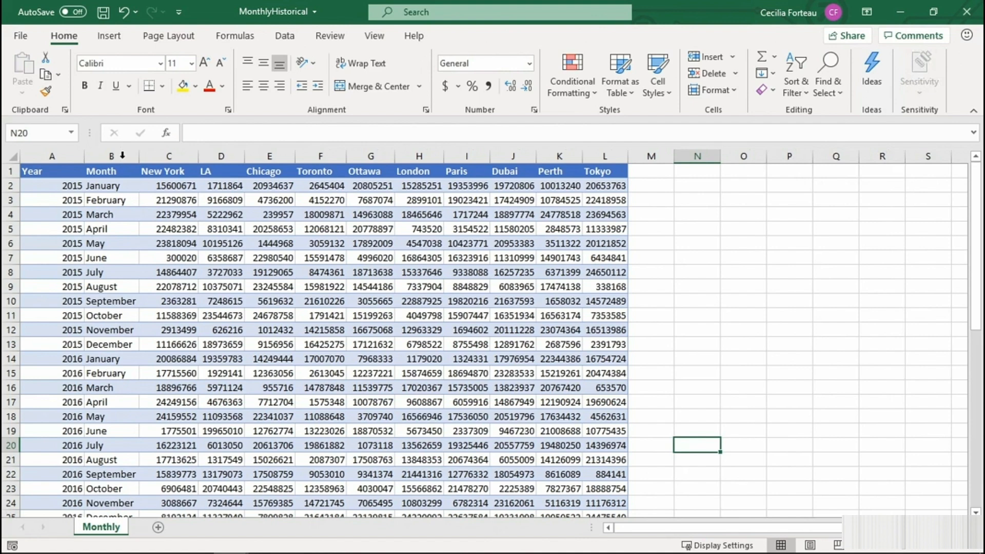
mouse_move(123, 155)
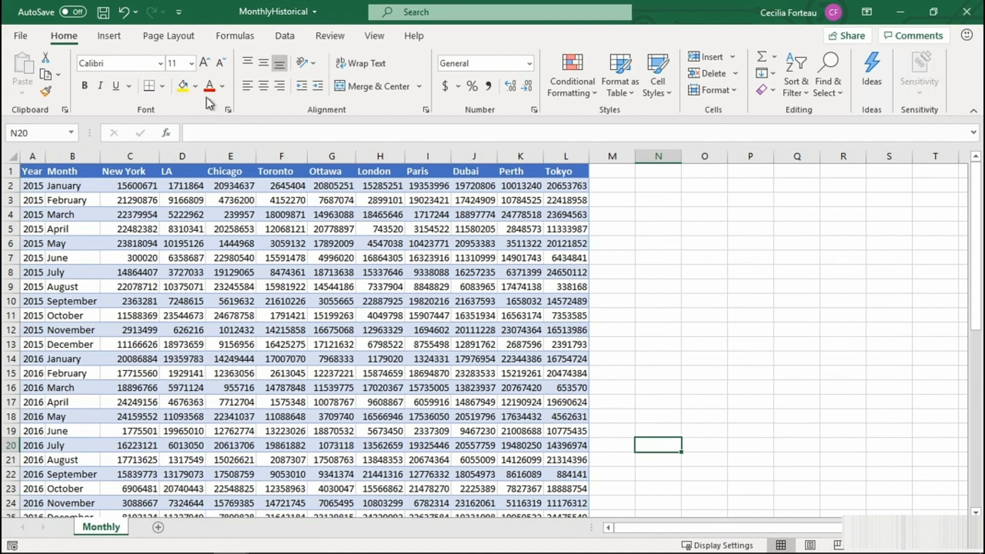
Step: Switch the Monthly sheet to Page Break Preview and scroll through the page layout
left_click(375, 36)
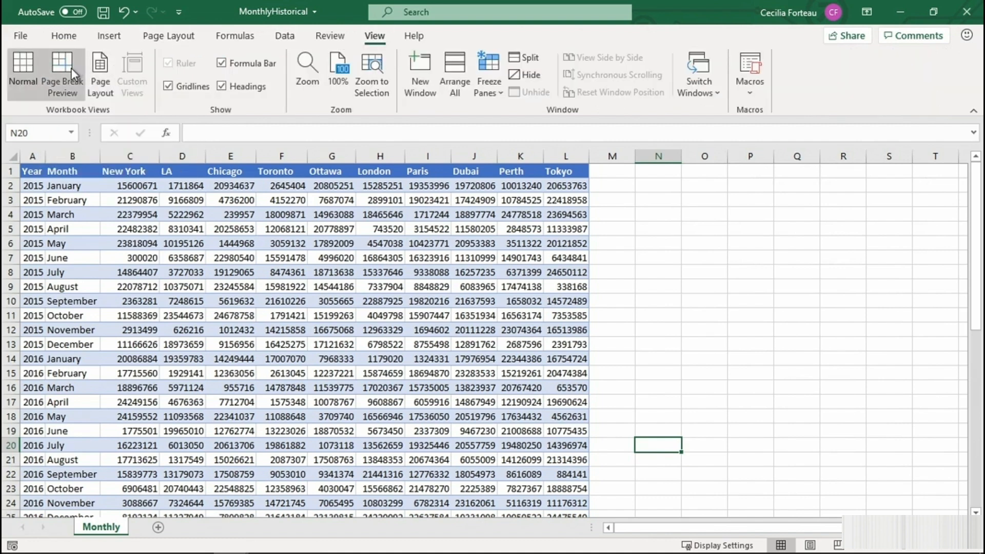
left_click(61, 74)
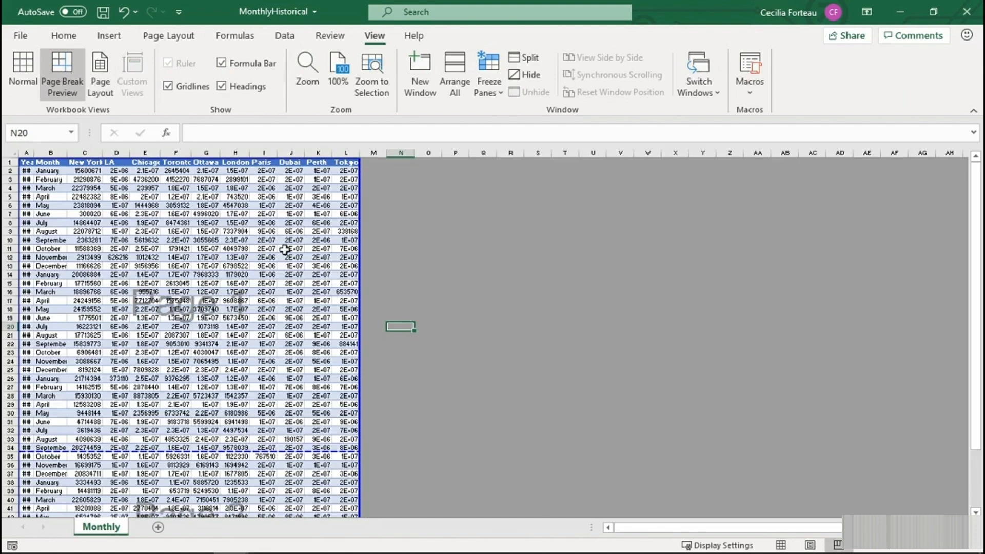
scroll("down", 3)
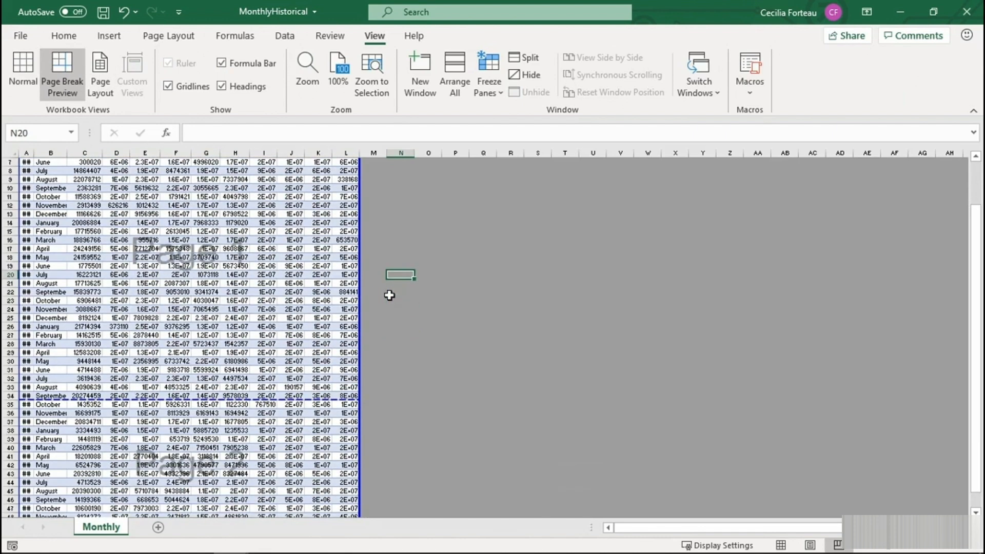
scroll("down", 3)
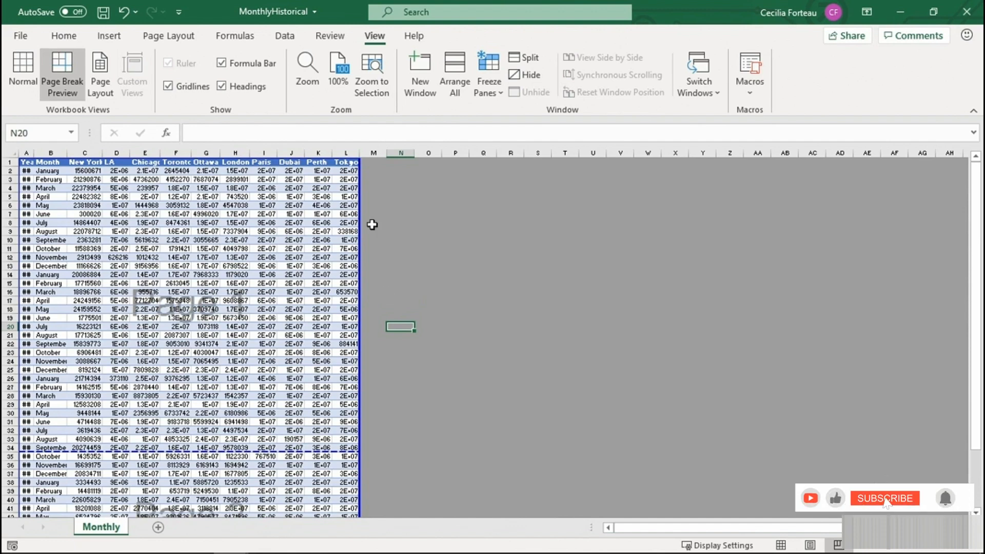
left_click(884, 497)
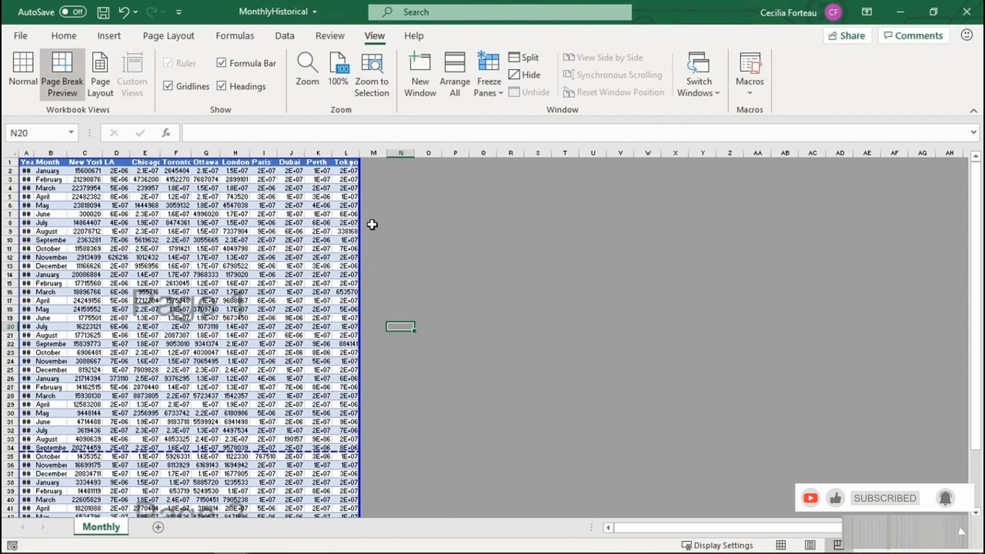
mouse_move(158, 120)
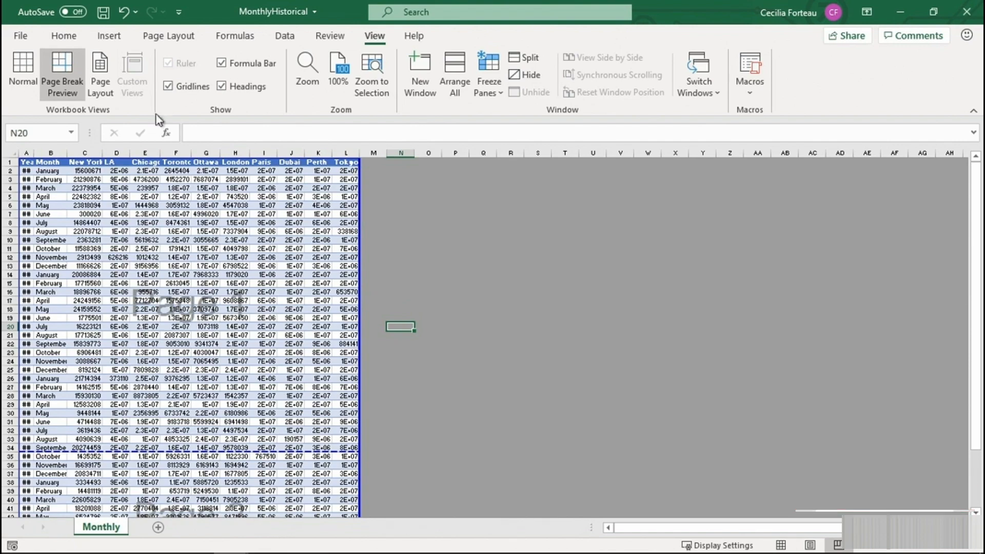
Step: Open the print preview showing the autofitted landscape table as page 1 of 2
left_click(20, 35)
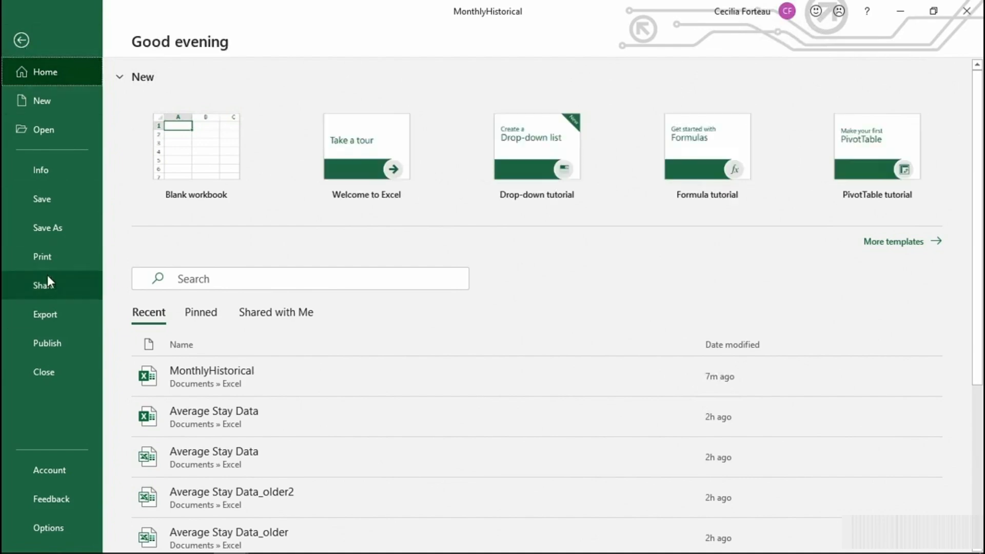
left_click(42, 256)
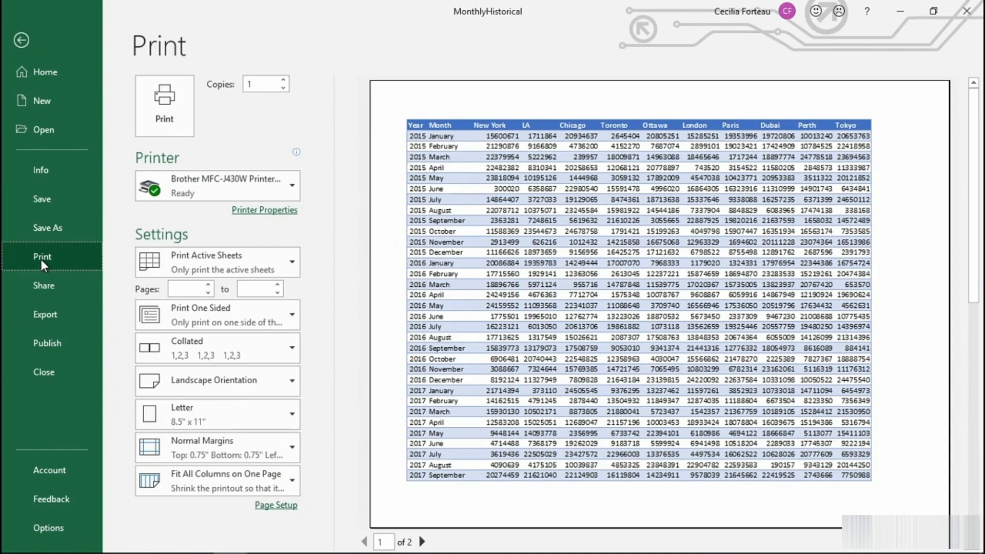